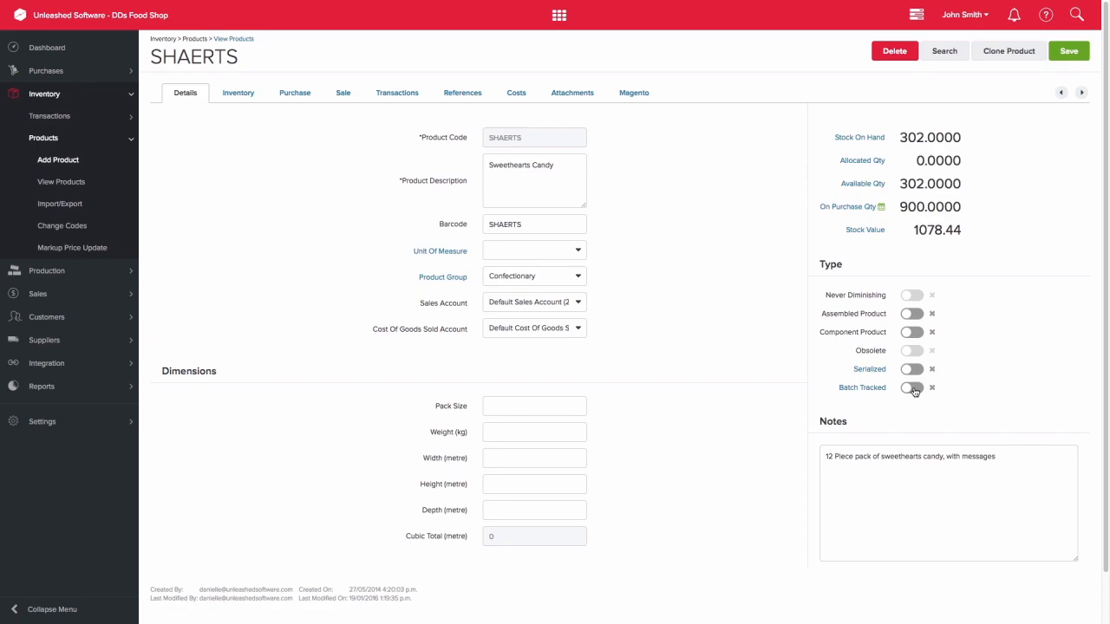
Turn on Batch Tracked for SHAERTS and begin entering batch 112233, expiry 31/05/2017, in the Stock On Hand form
left_click(912, 388)
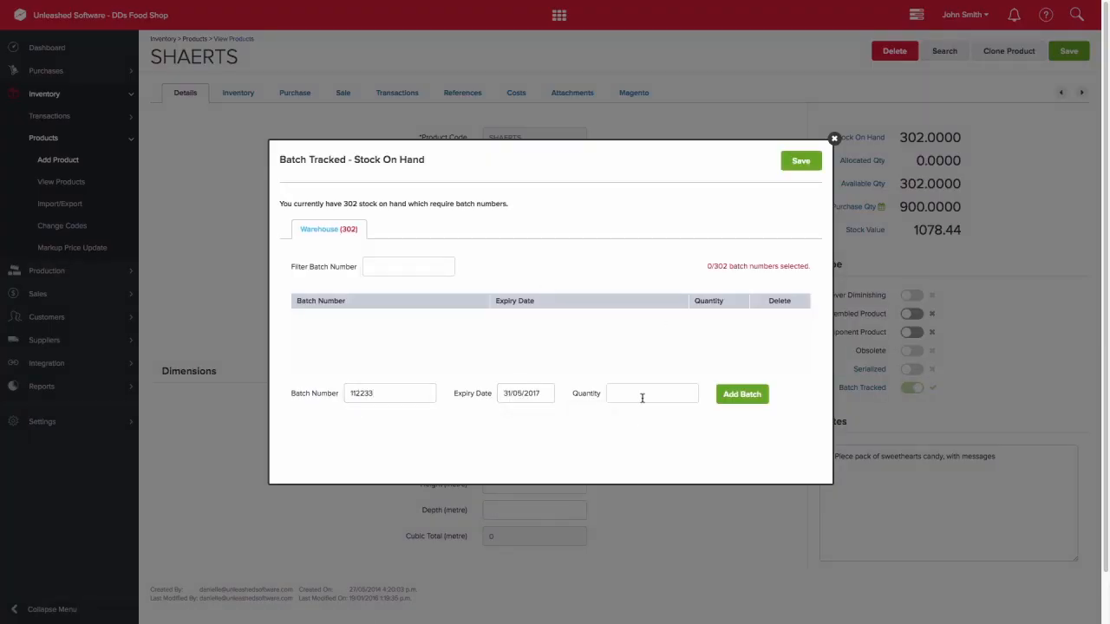
left_click(800, 159)
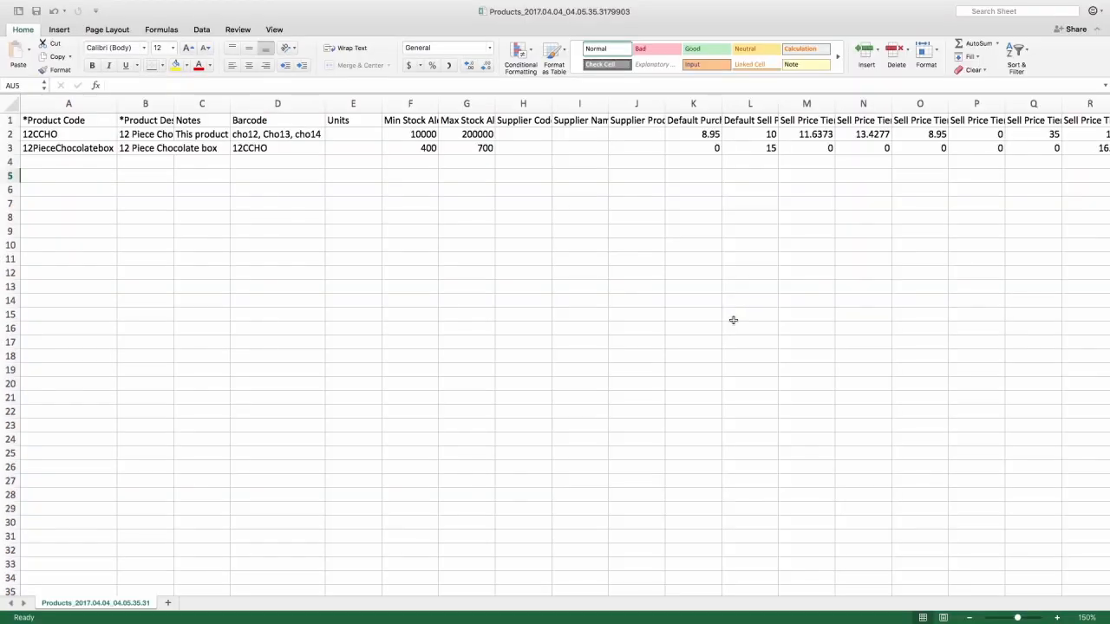
Bring the Is Serialized and Is Batch Tracked columns into view, showing Yes for both products
scroll("right", 3)
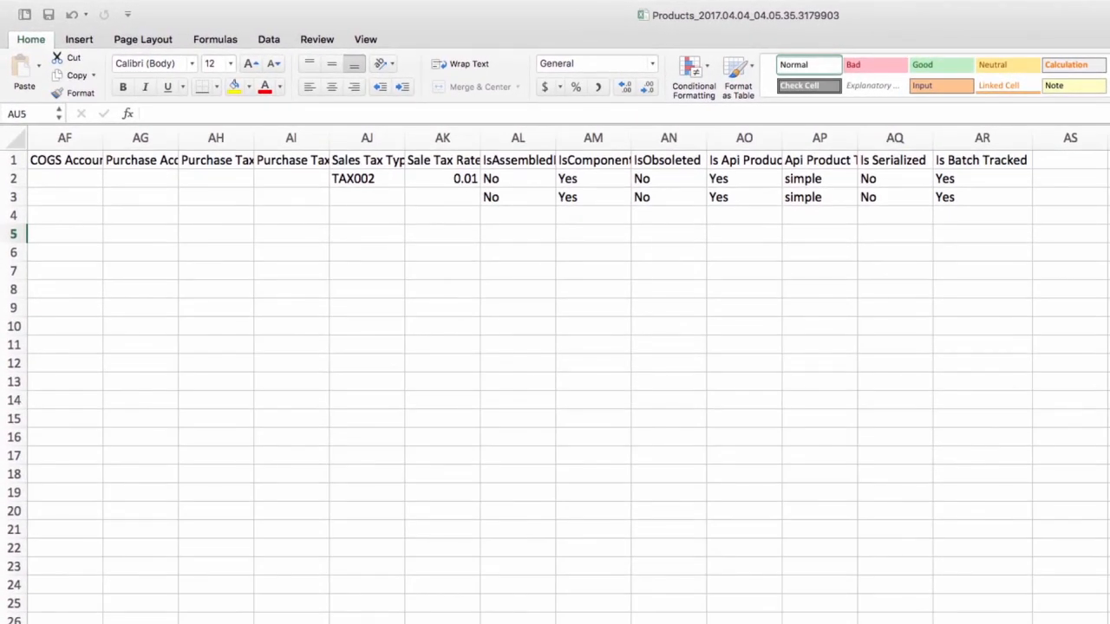
left_click(981, 139)
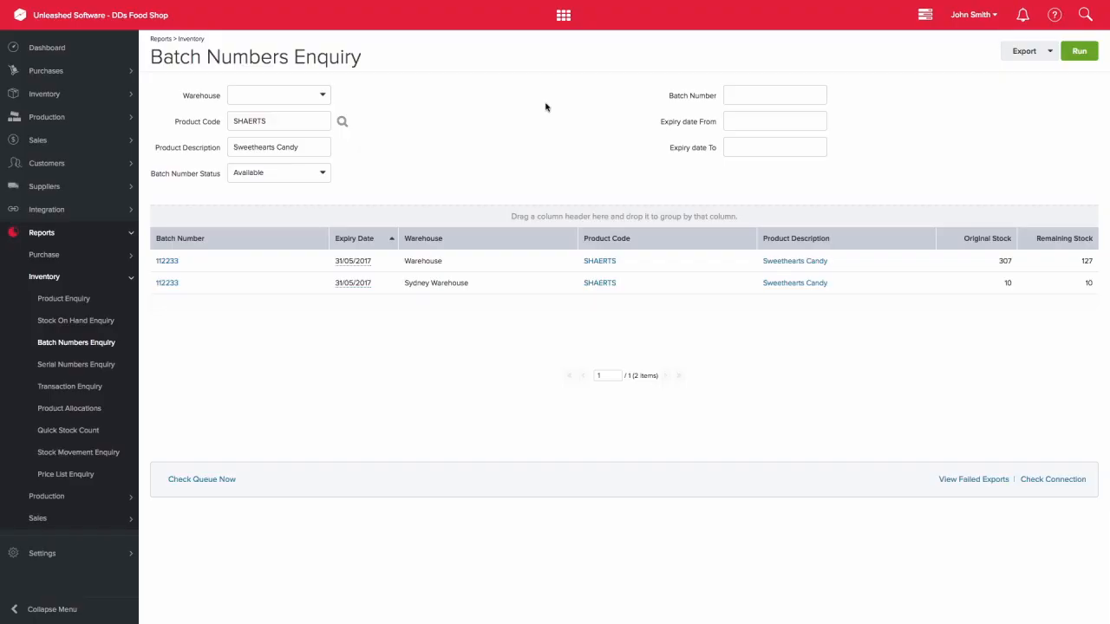
mouse_move(166, 260)
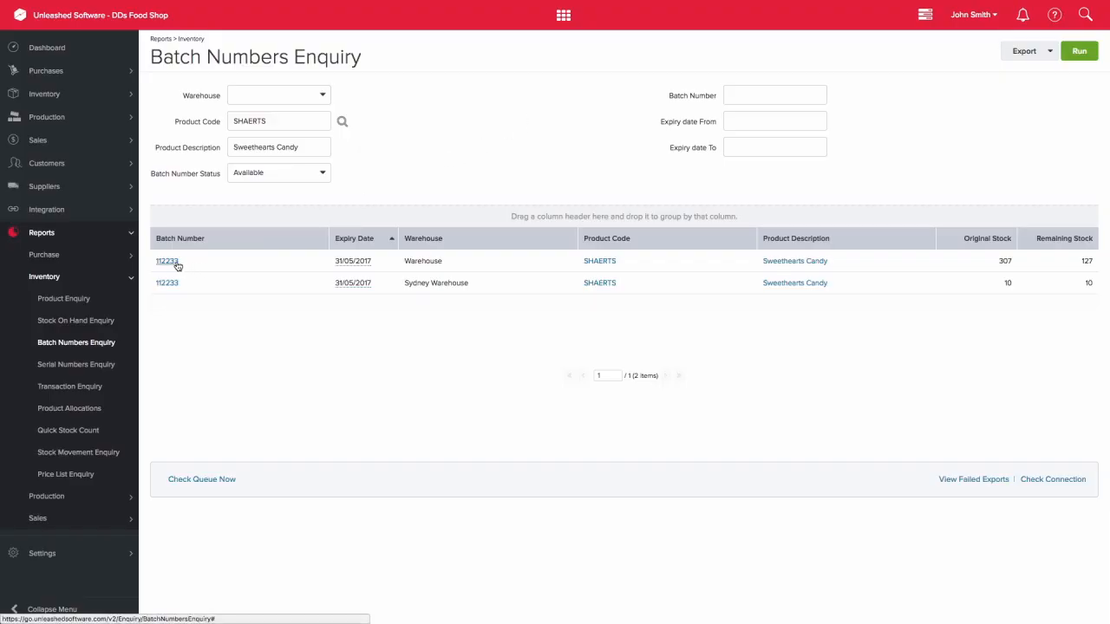
View the transaction history of batch 112233 from the Batch Numbers Enquiry for SHAERTS
left_click(167, 260)
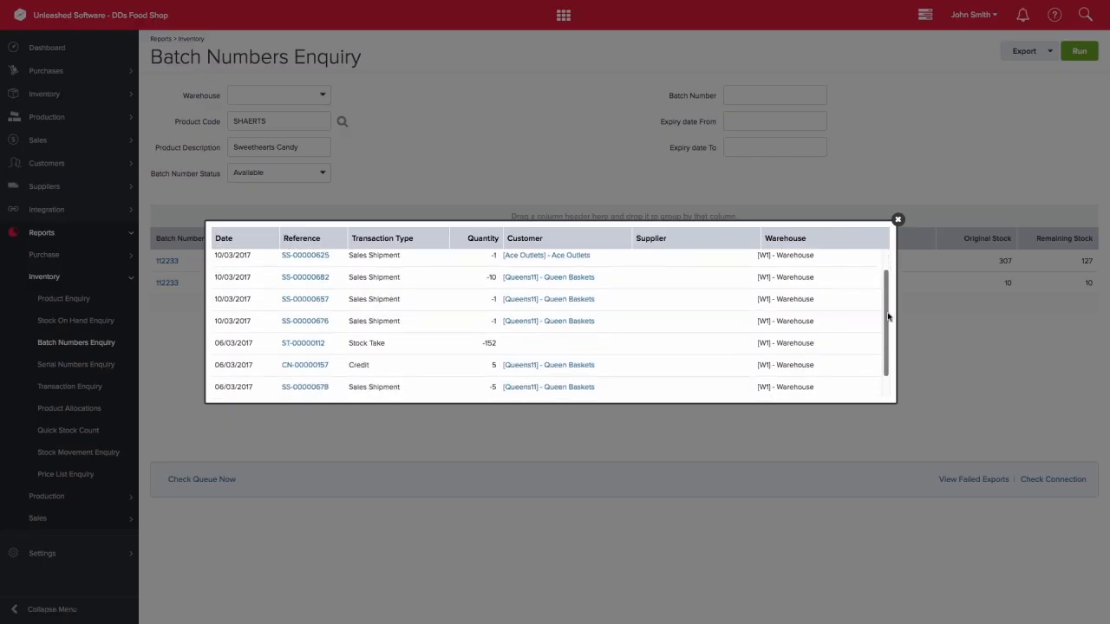